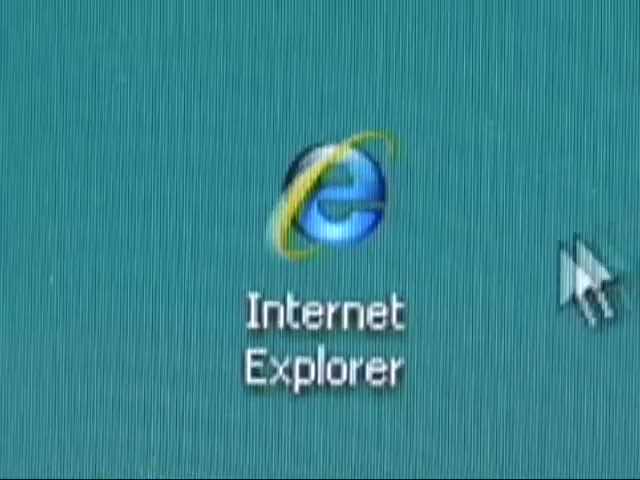
Launch Internet Explorer from its desktop icon
double_click(337, 200)
type("www.enfieldpubliclibr")
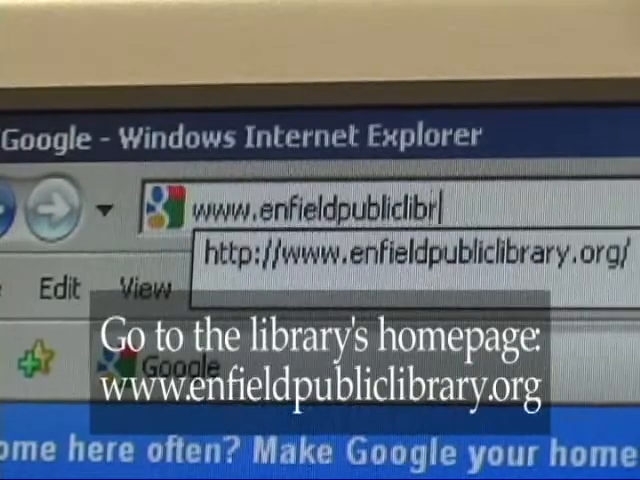
Finish the enfieldpubliclibrary.org address and browse the Online Resources database list
type("ary.org")
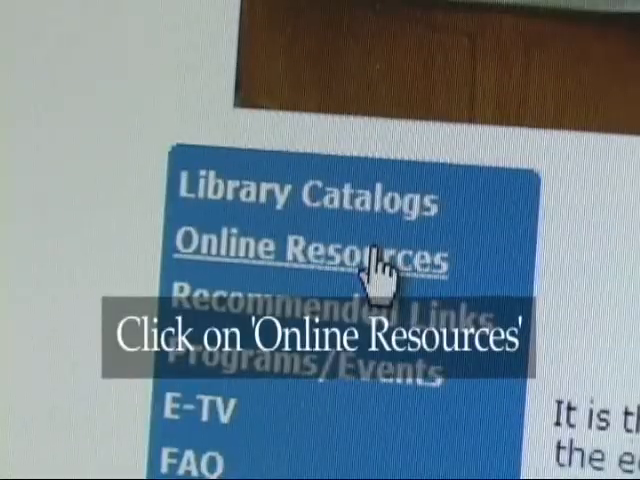
left_click(314, 250)
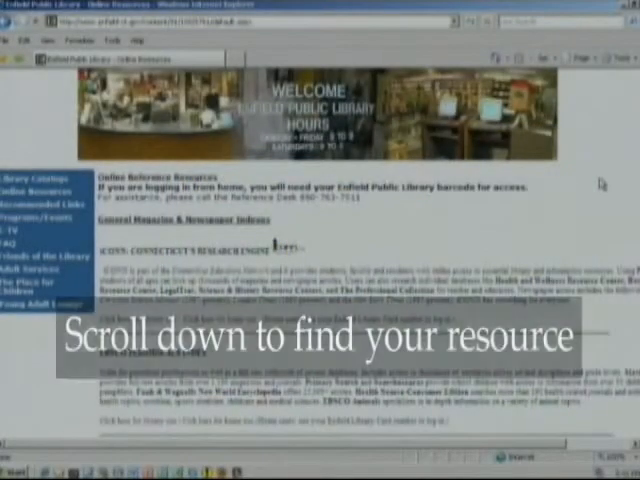
scroll("down", 3)
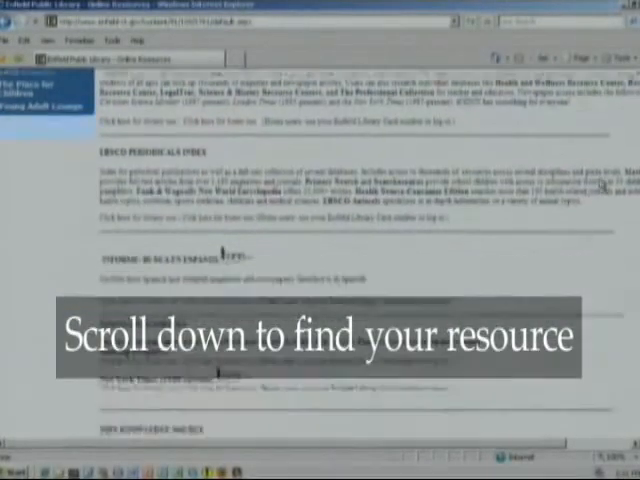
scroll("down", 3)
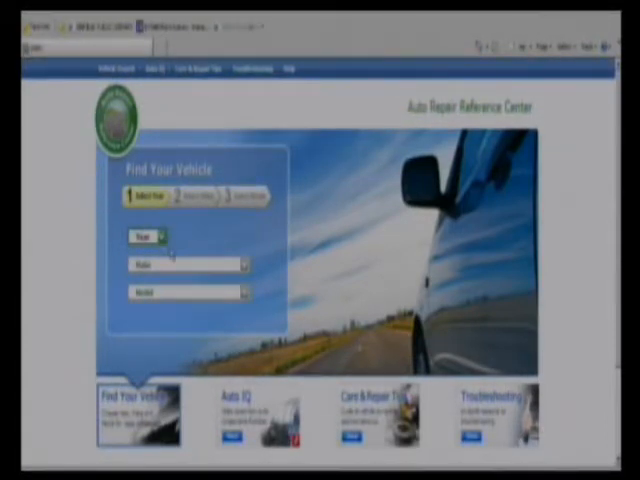
Select the 2006 Honda CR-V year, make and model in Find Your Vehicle
left_click(155, 235)
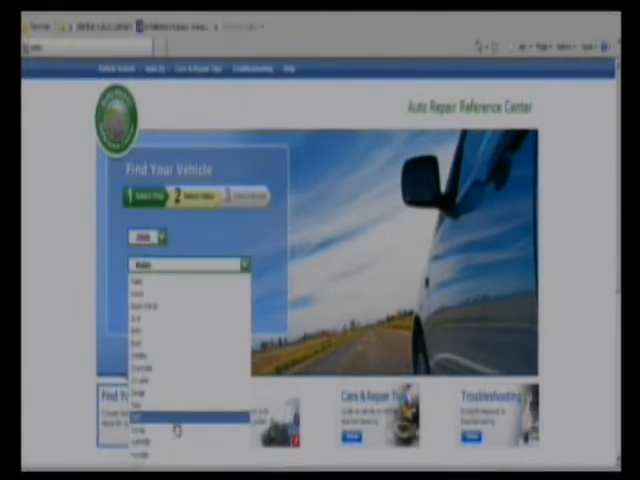
left_click(140, 417)
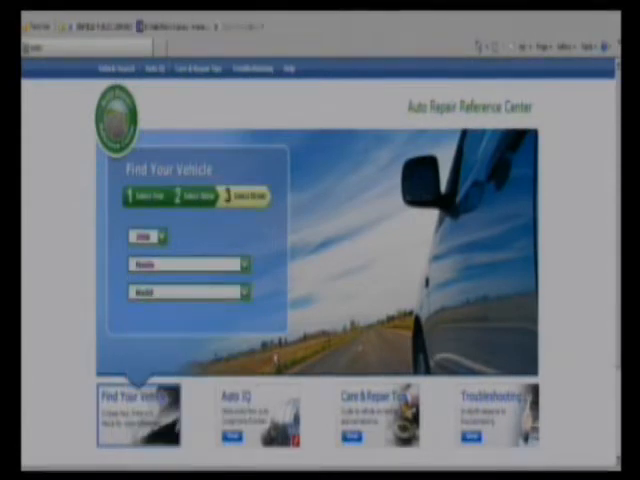
left_click(189, 292)
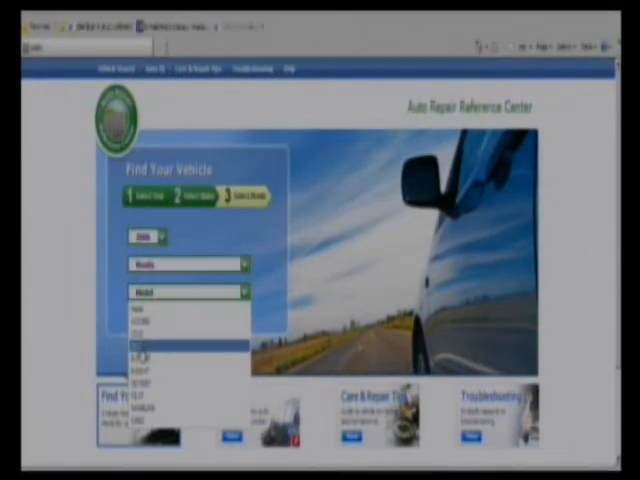
left_click(148, 357)
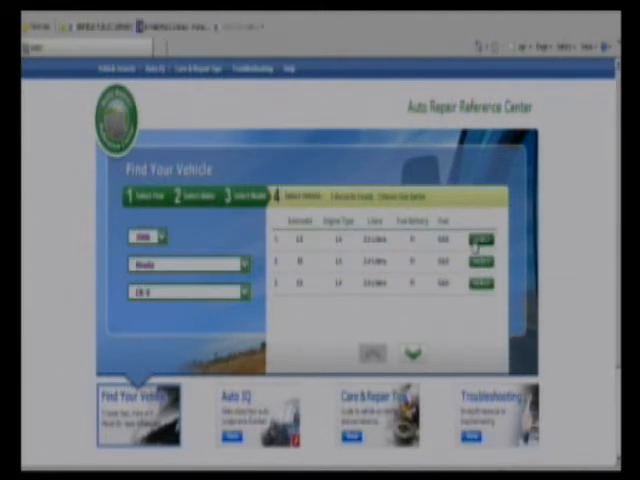
Select the CR-V's matching engine and scroll through its topic menu
left_click(479, 243)
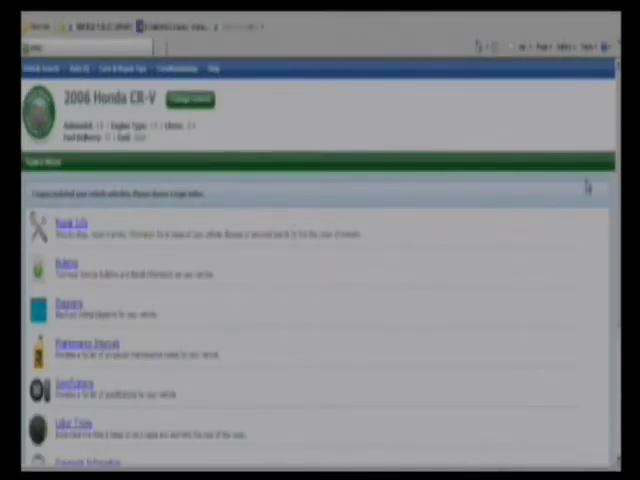
scroll("down", 3)
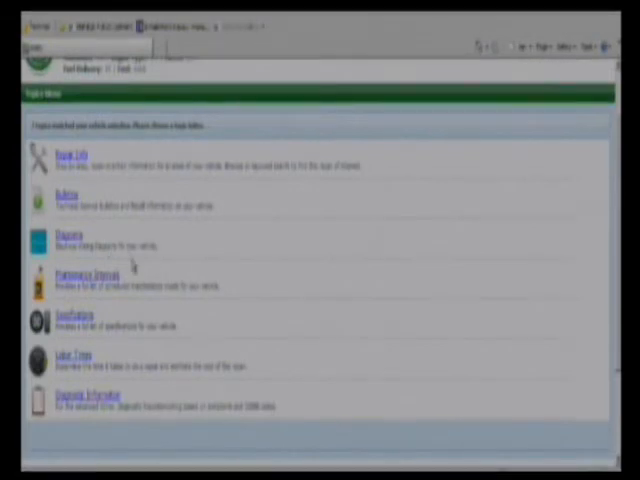
mouse_move(105, 313)
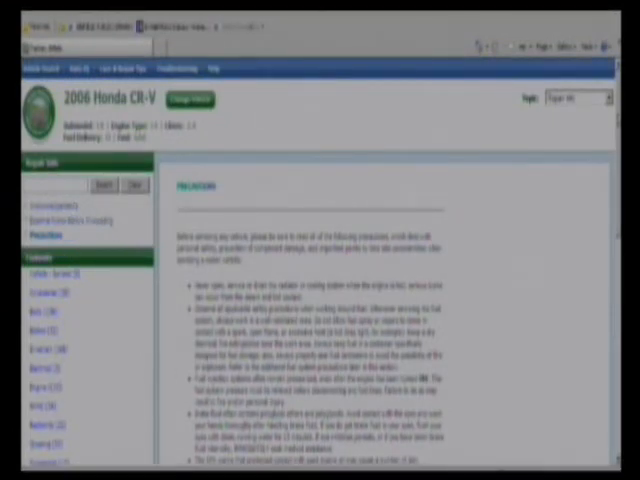
Scroll through the CR-V's Precautions repair information page
scroll("down", 3)
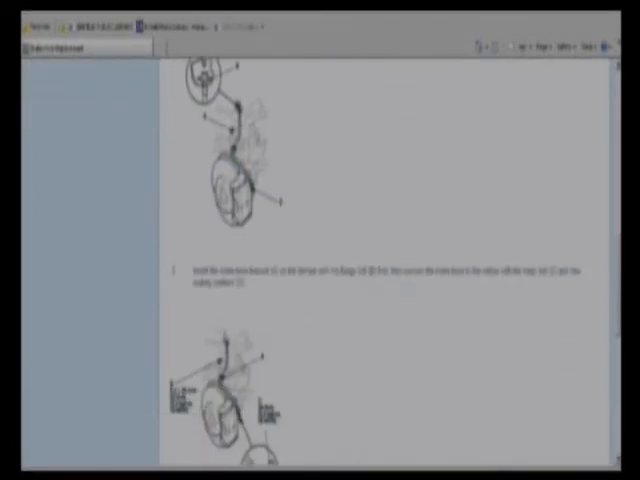
Scroll through the Brake Hose Replacement PDF's hose diagrams
scroll("down", 3)
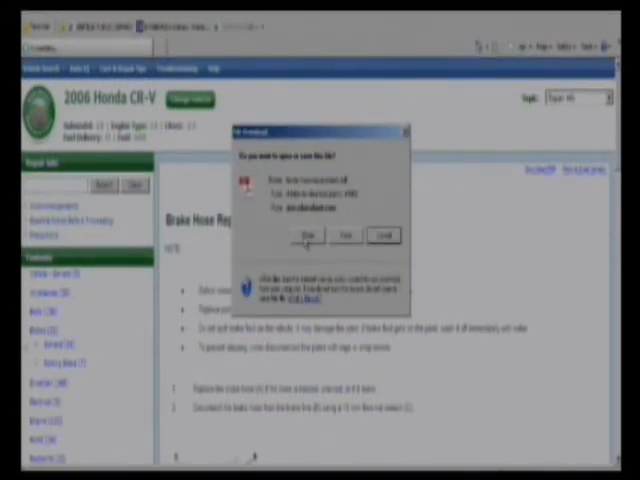
Open the Brake Hose Replacement PDF from the File Download dialog
left_click(310, 235)
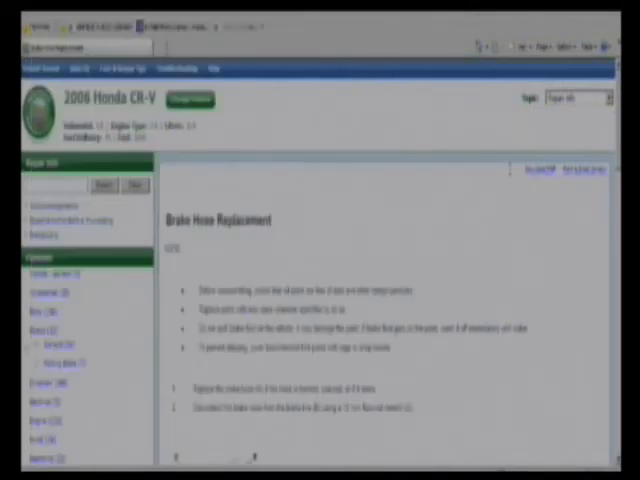
scroll("down", 3)
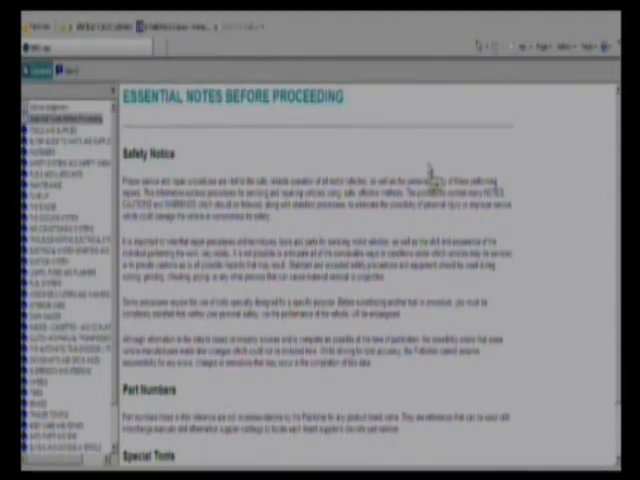
mouse_move(375, 220)
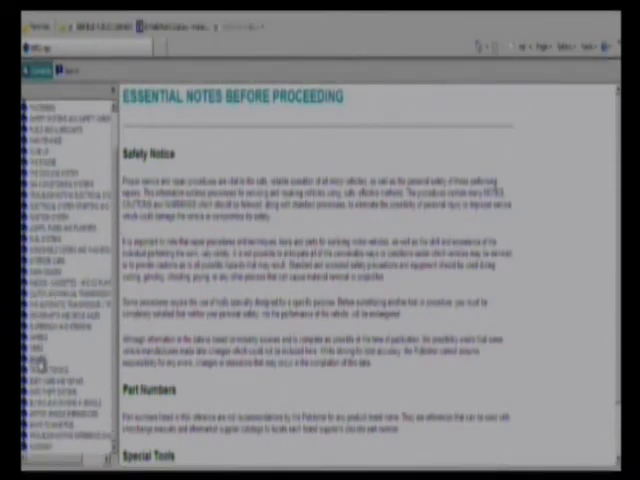
Open Brakes tips, reading Hydraulic System and Brake Fluid down to recommended fluid types
left_click(40, 362)
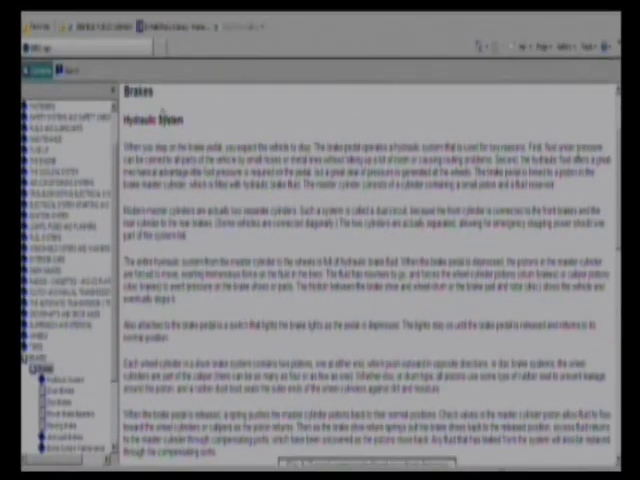
scroll("down", 3)
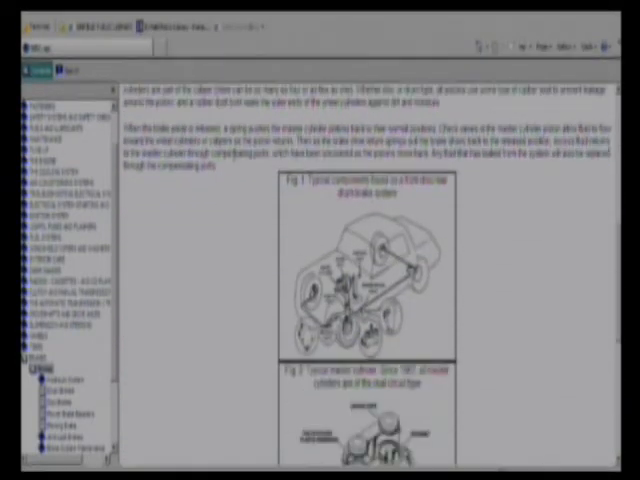
scroll("down", 3)
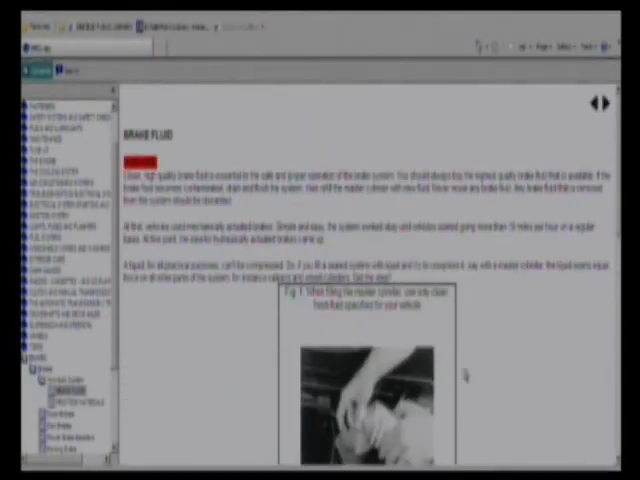
scroll("down", 3)
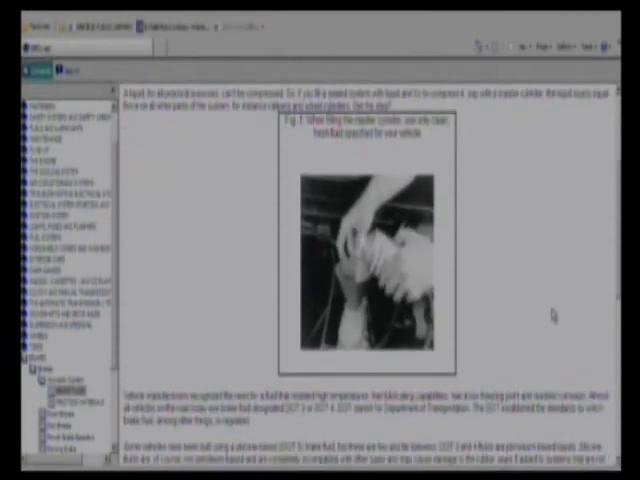
scroll("down", 3)
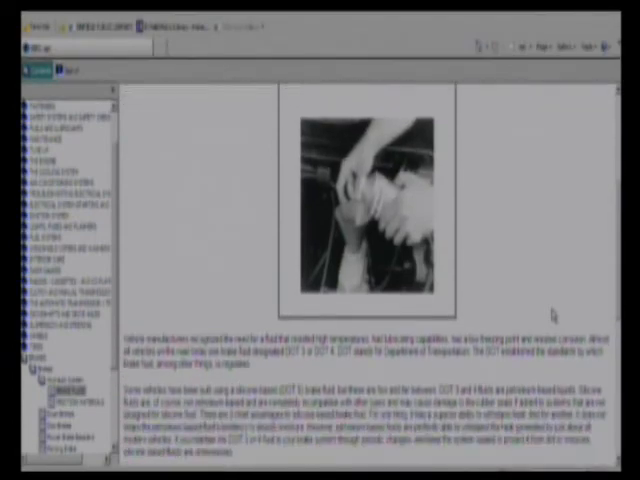
scroll("down", 3)
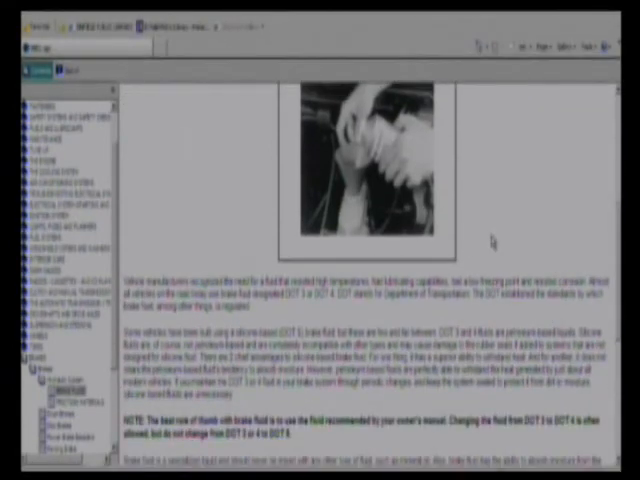
scroll("down", 3)
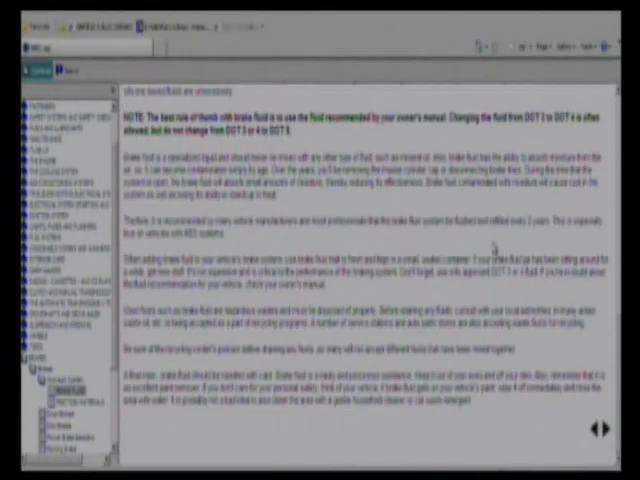